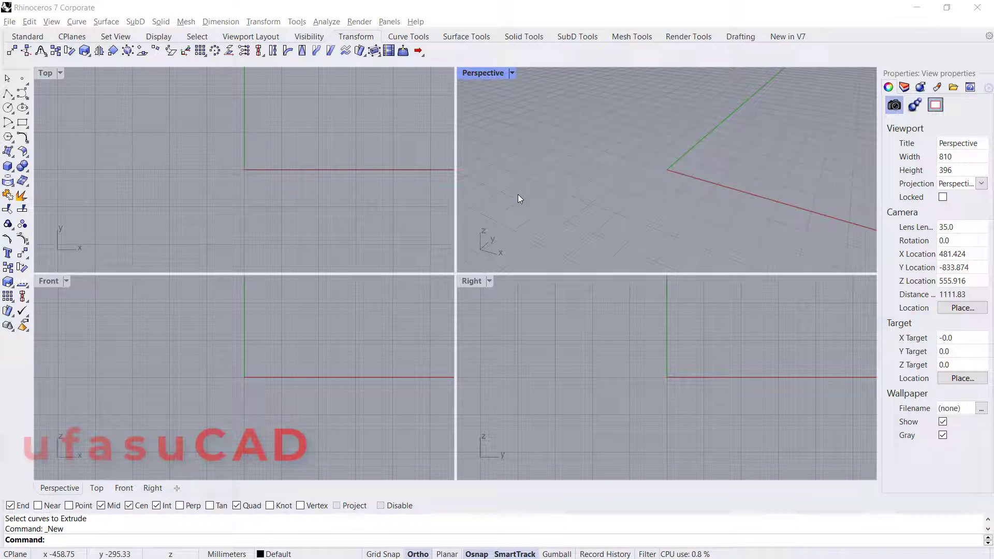
Step: Maximize the Perspective viewport so it fills the modelling area
click(510, 73)
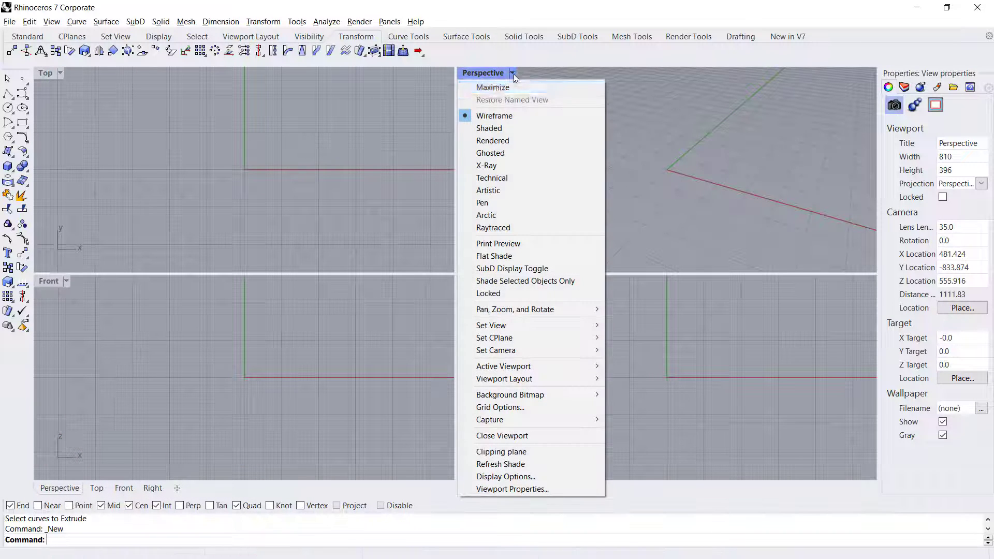
click(493, 87)
text(Offset)
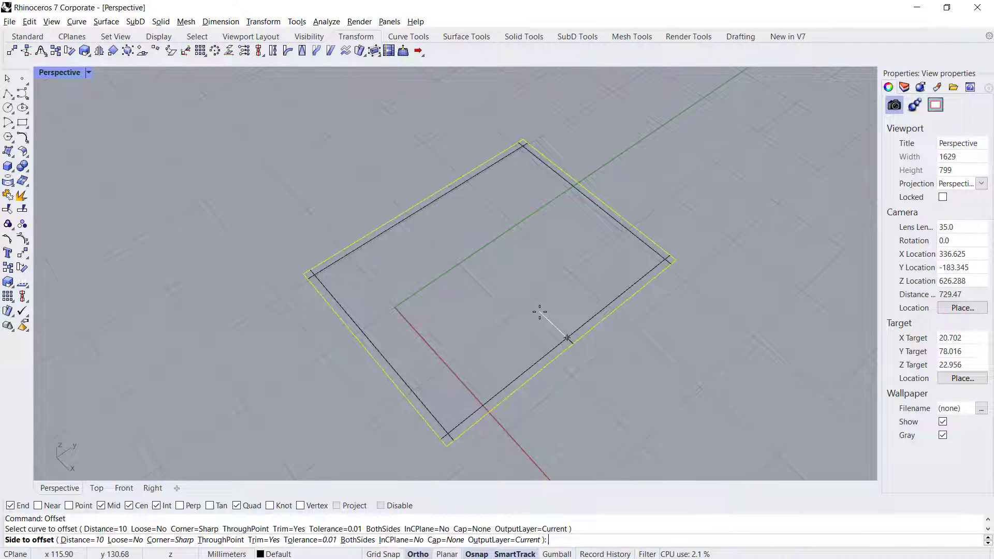
Step: Offset the rectangle outward by a distance of 15
text(15)
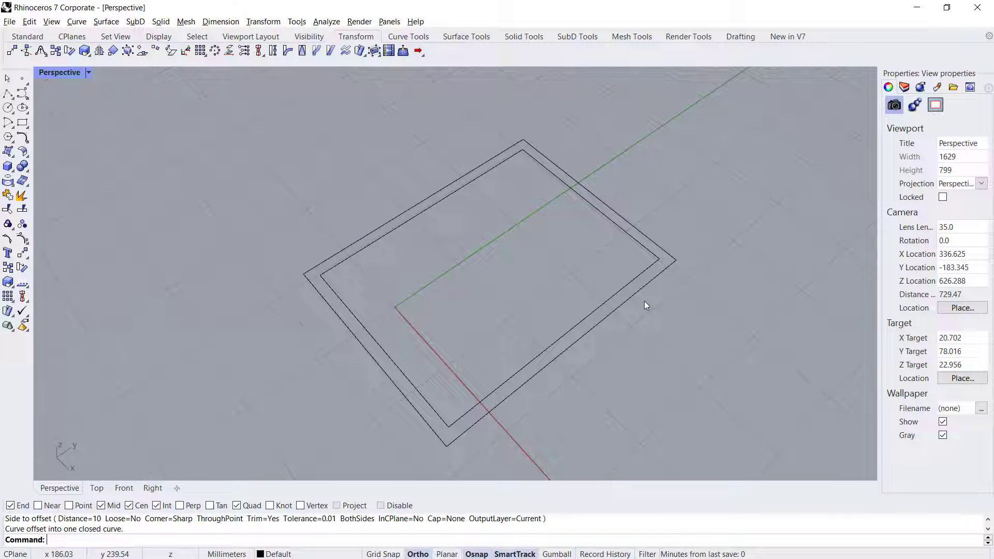
text(ExtrudeCrv)
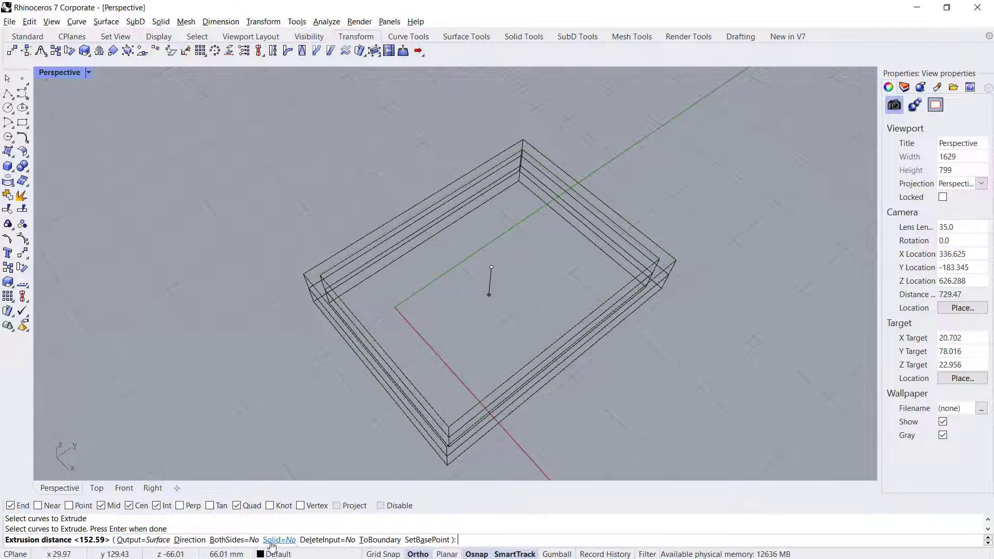
Step: Extrude both outlines as open surfaces with Solid=No and show the view Shaded
click(279, 539)
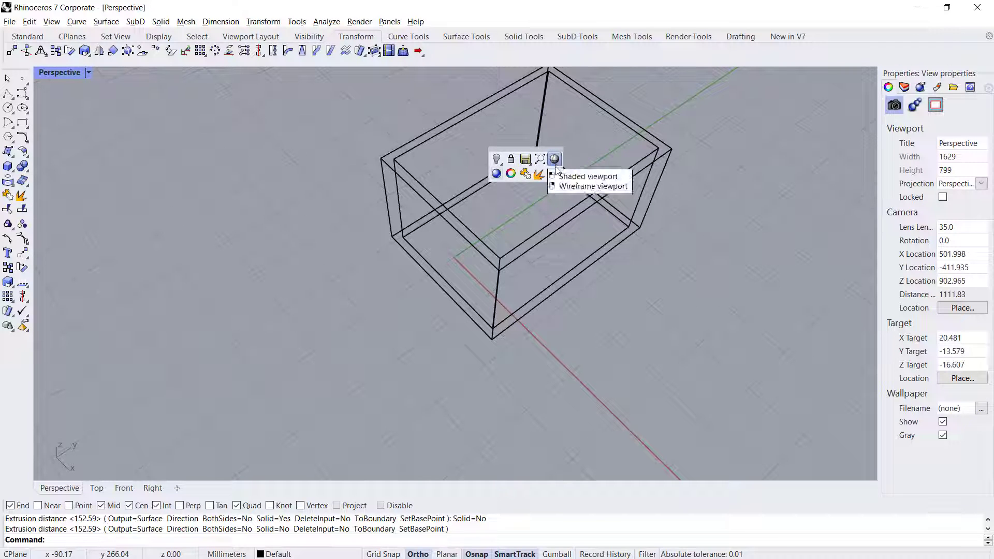
click(586, 176)
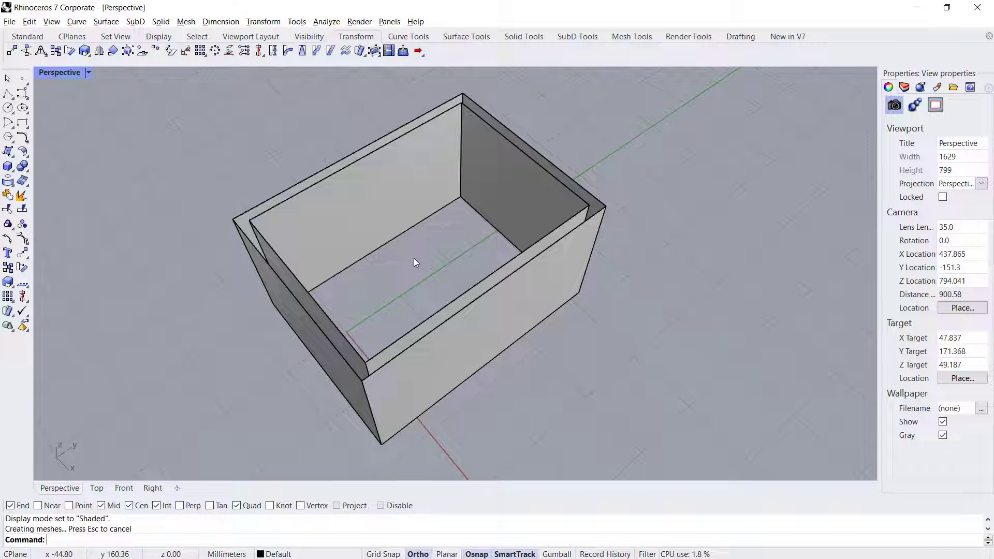
text(PlanarSrf)
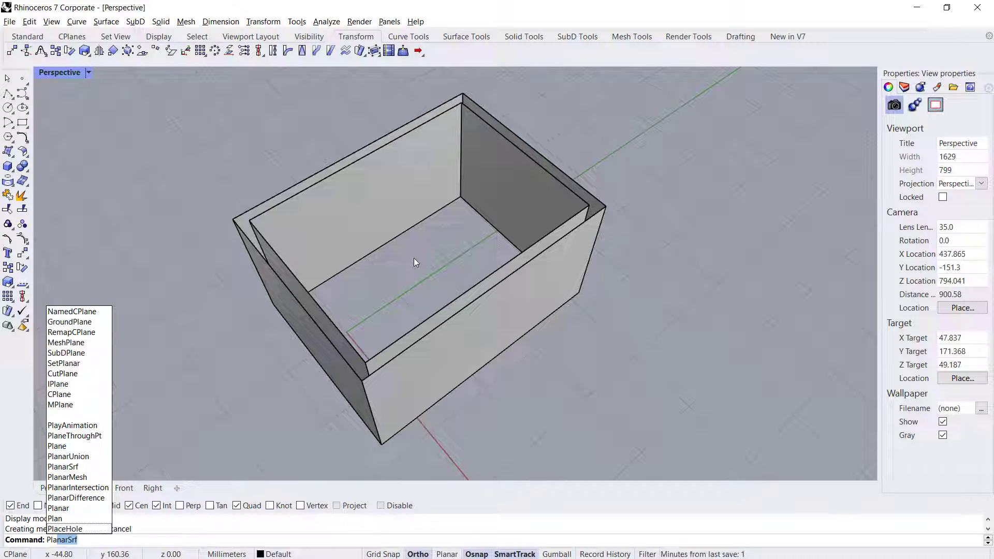
click(62, 467)
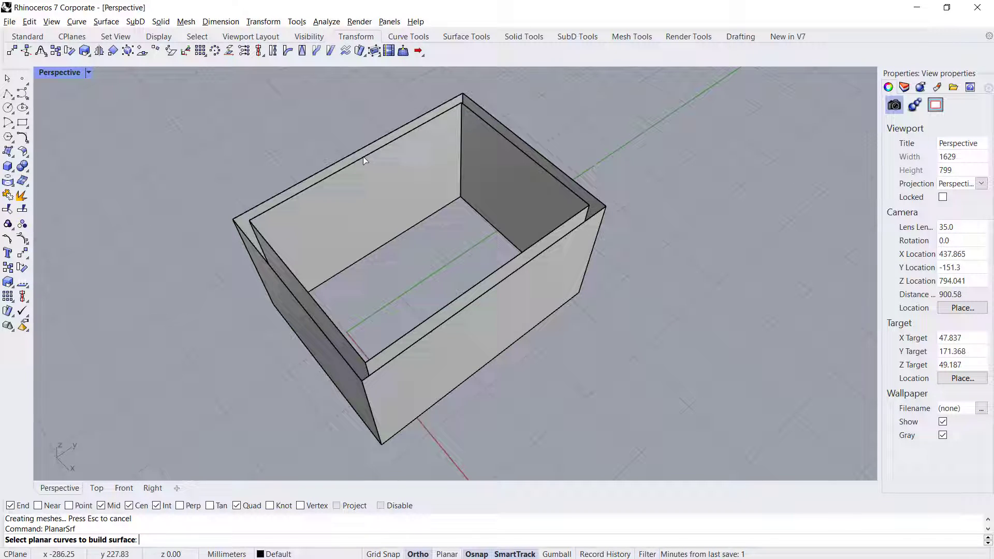
click(352, 158)
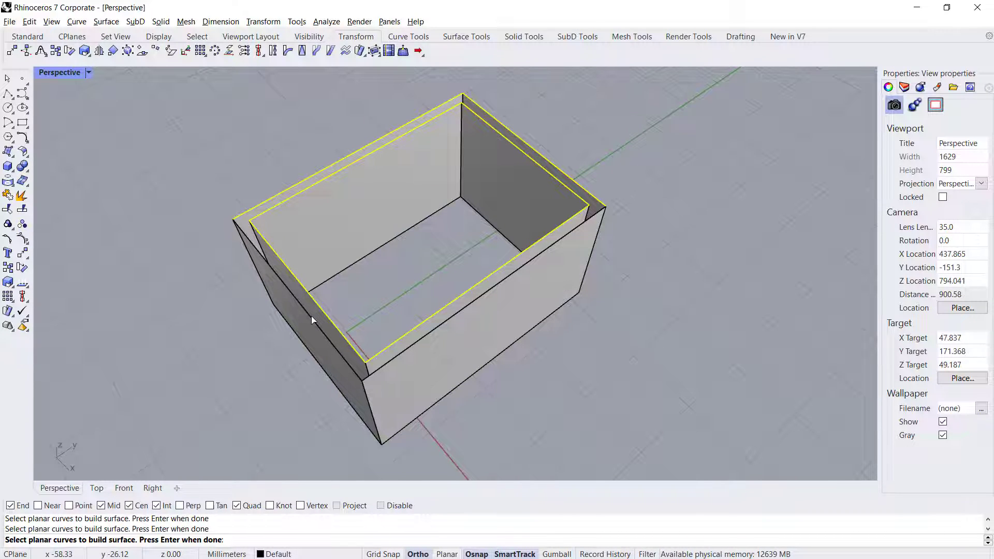
key(Enter)
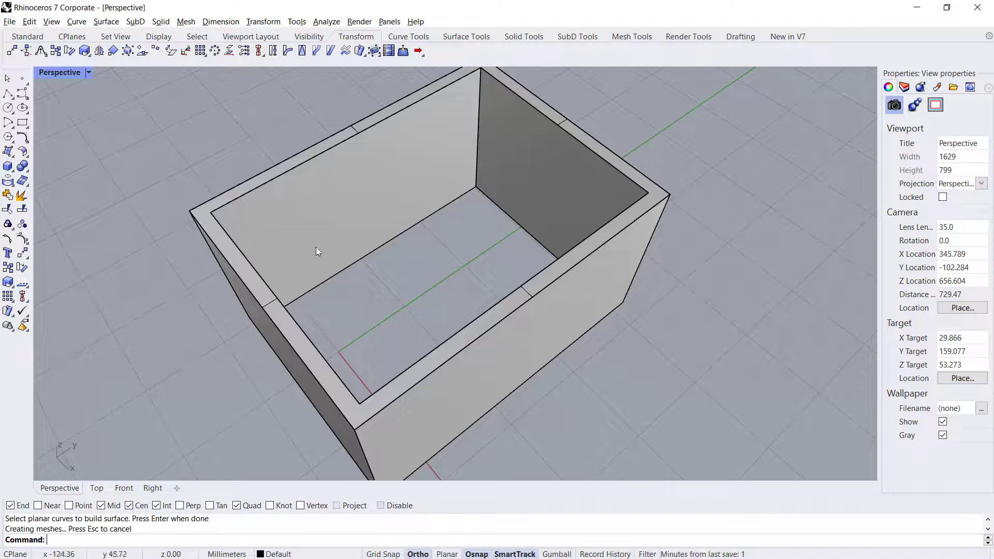
key(ctrl+z)
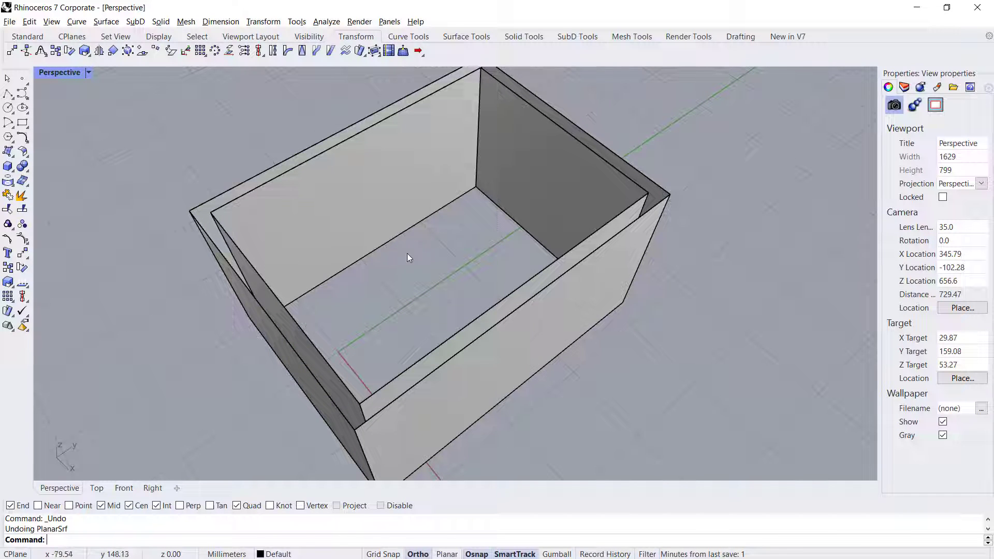
Step: Loft rim strips between the inner and outer edges on the left and front sides
text(Loft)
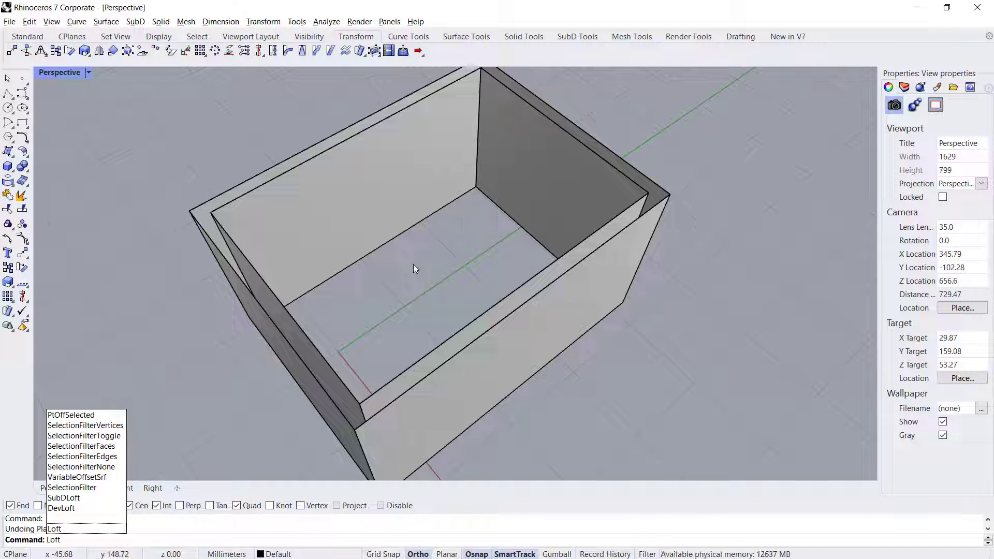
click(254, 253)
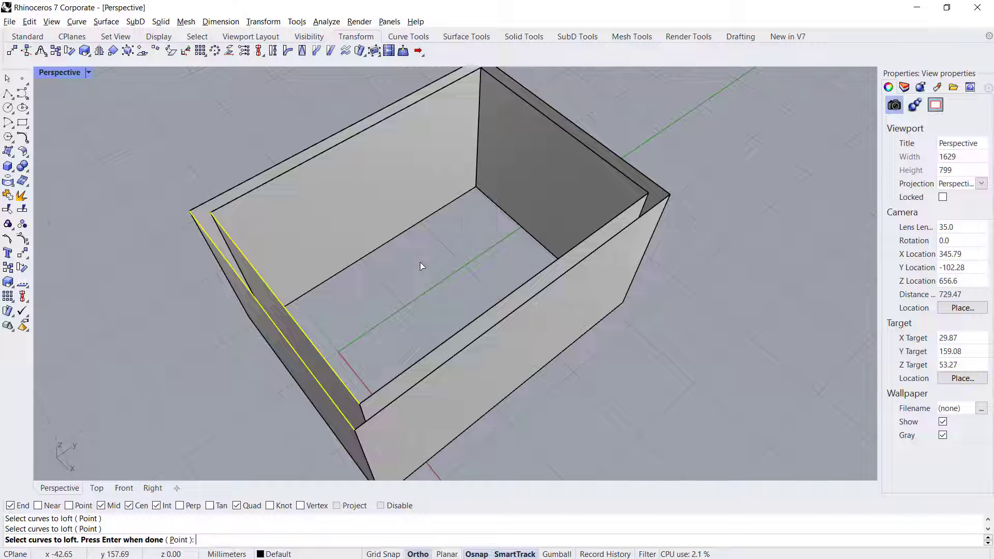
key(Enter)
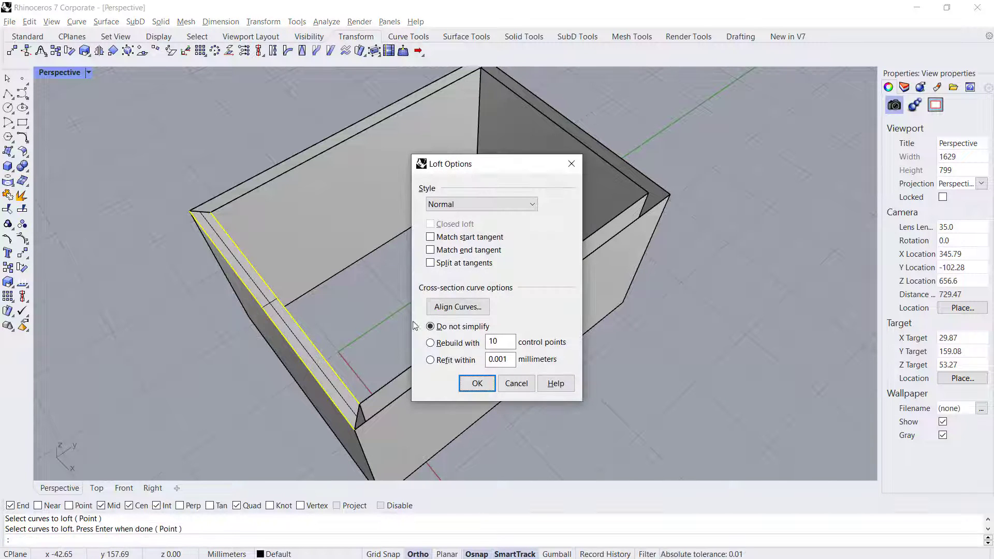
click(476, 382)
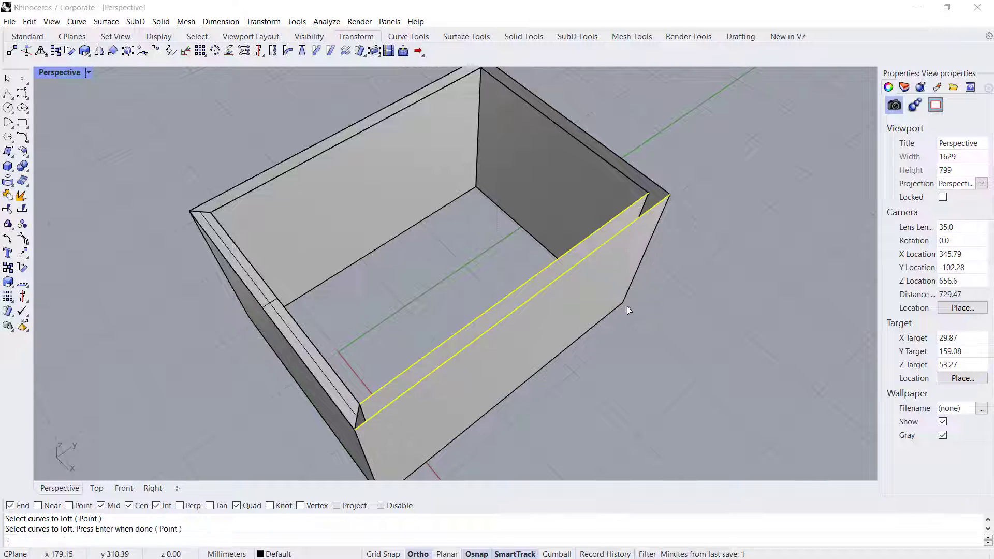
key(enter)
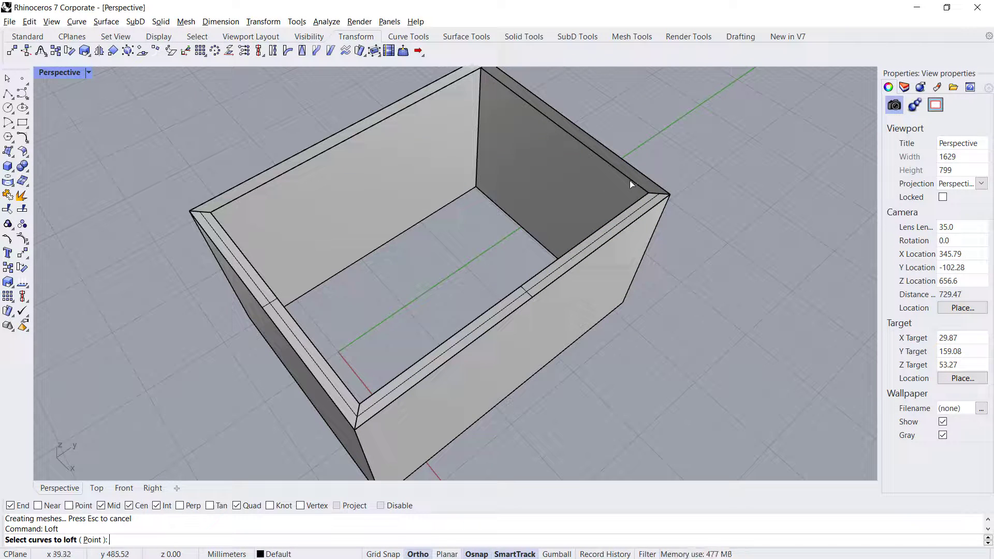